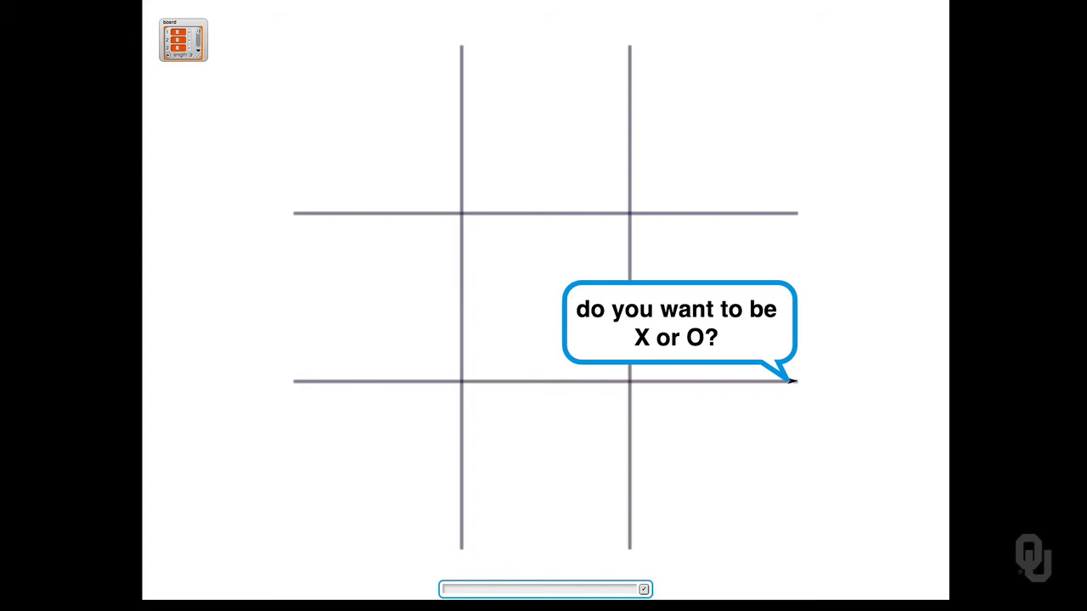
{"action": "type", "text": "X"}
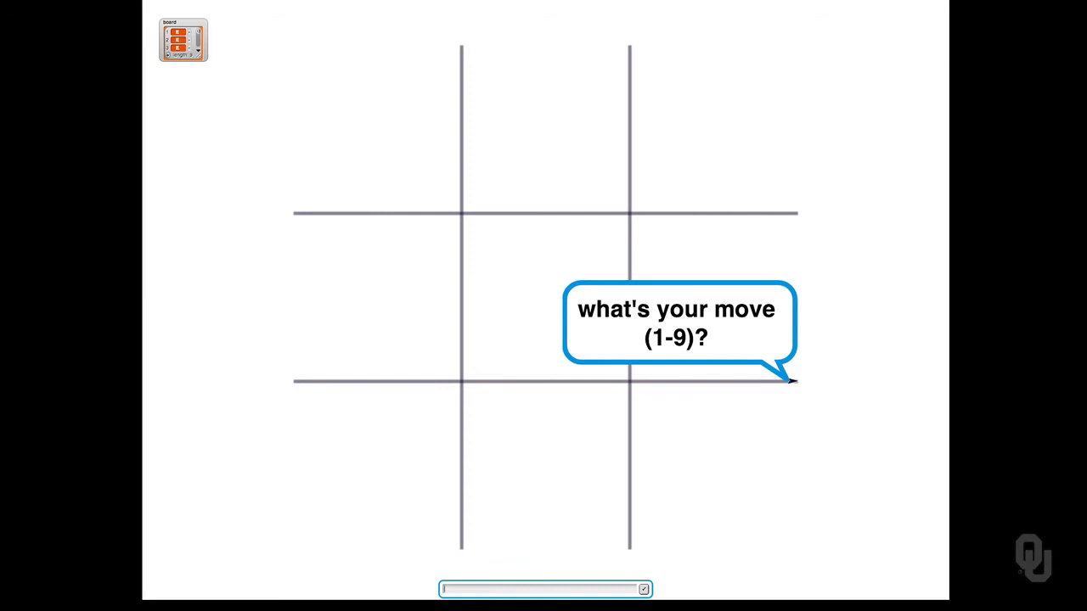
{"action": "mouse_move", "coordinate": [432, 144]}
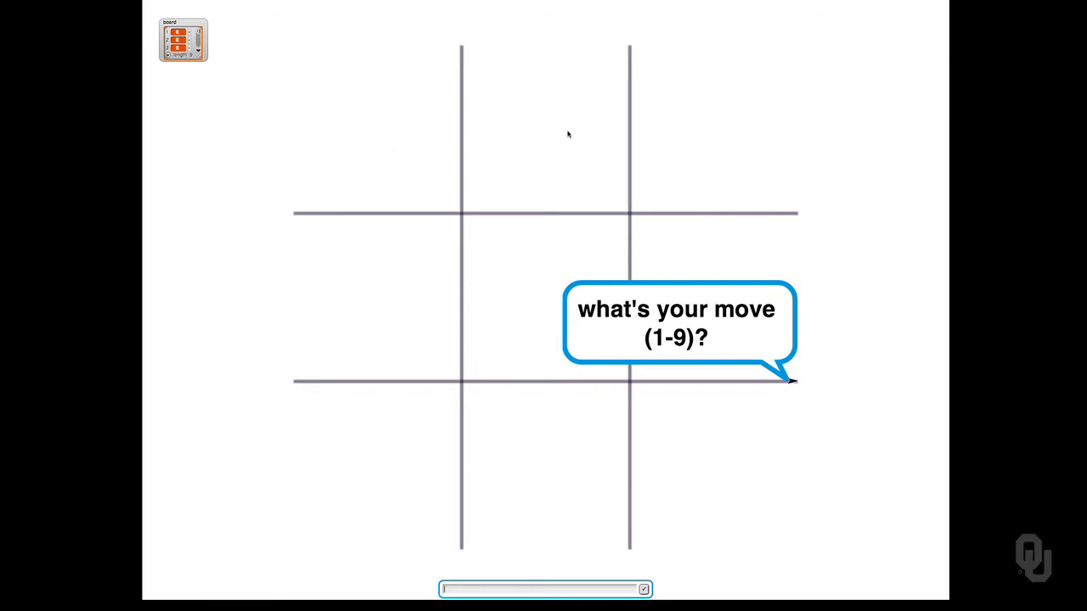
{"action": "mouse_move", "coordinate": [756, 280]}
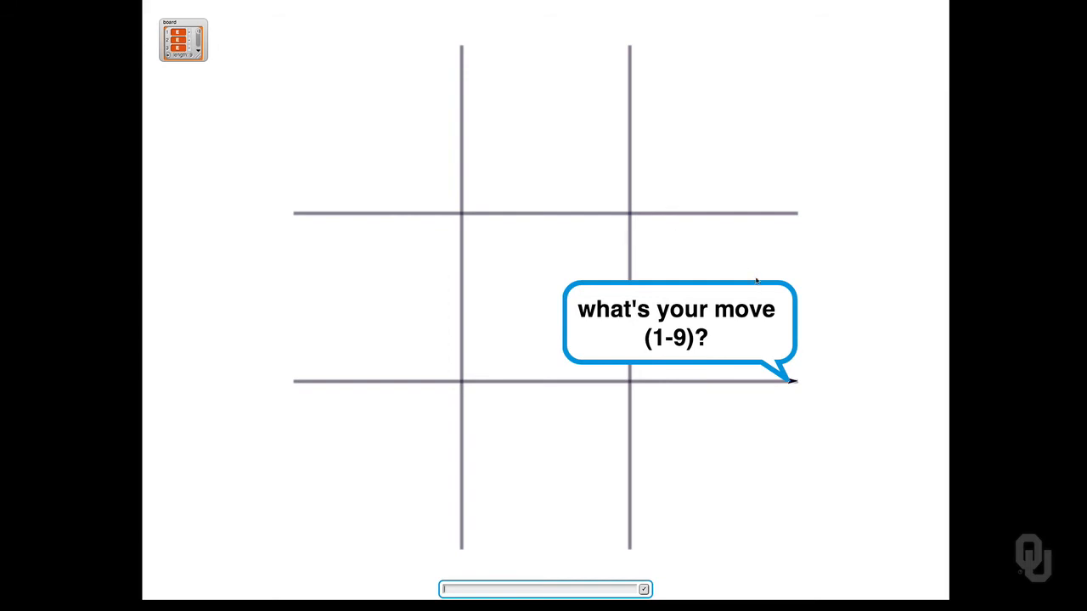
{"action": "mouse_move", "coordinate": [737, 477]}
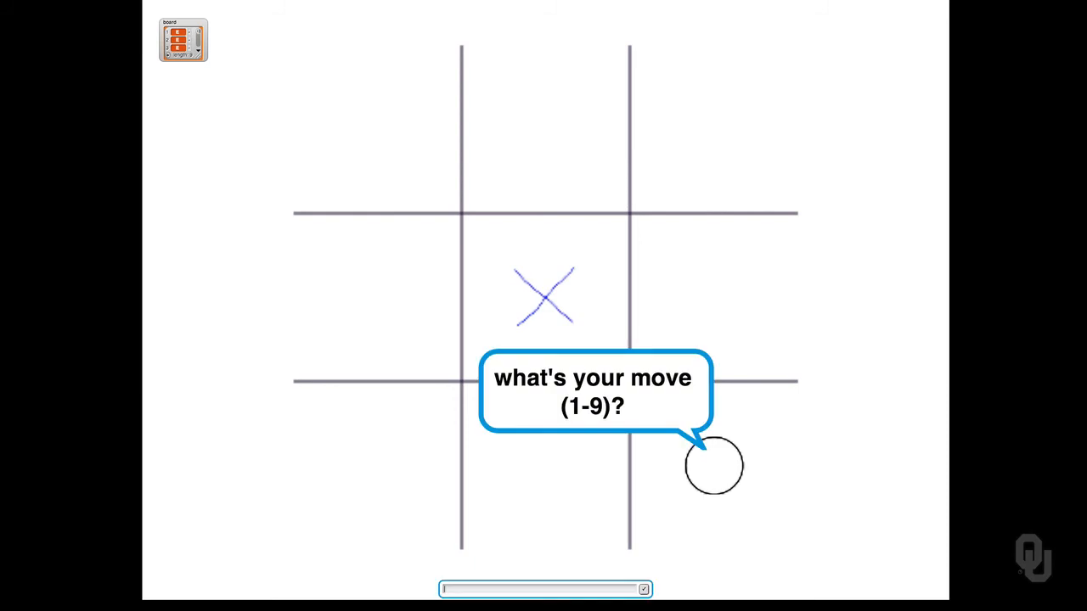
{"action": "mouse_move", "coordinate": [529, 286]}
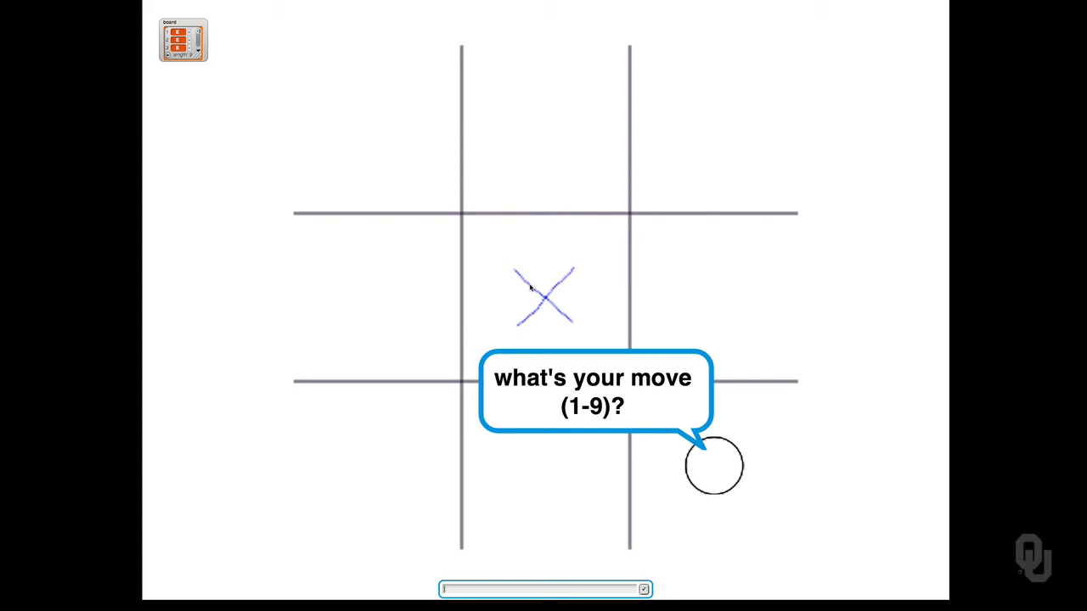
{"action": "mouse_move", "coordinate": [548, 299]}
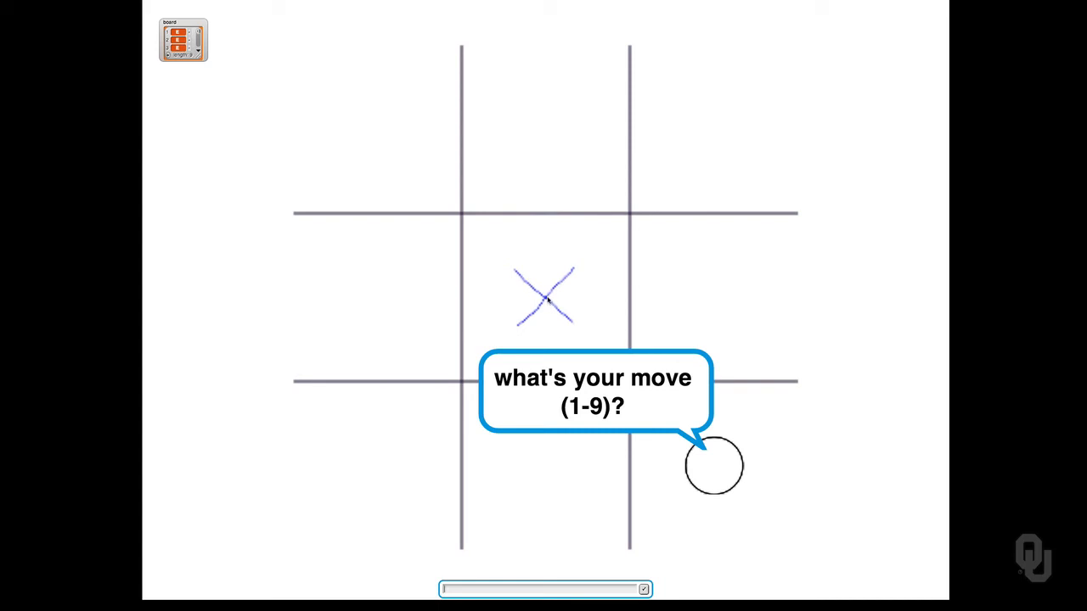
{"action": "mouse_move", "coordinate": [478, 580]}
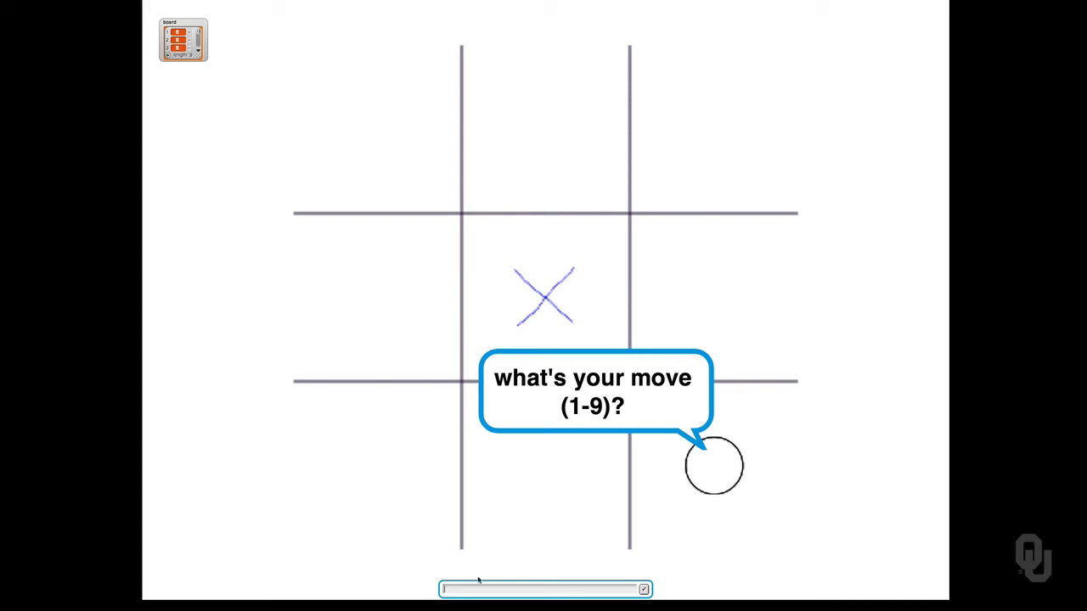